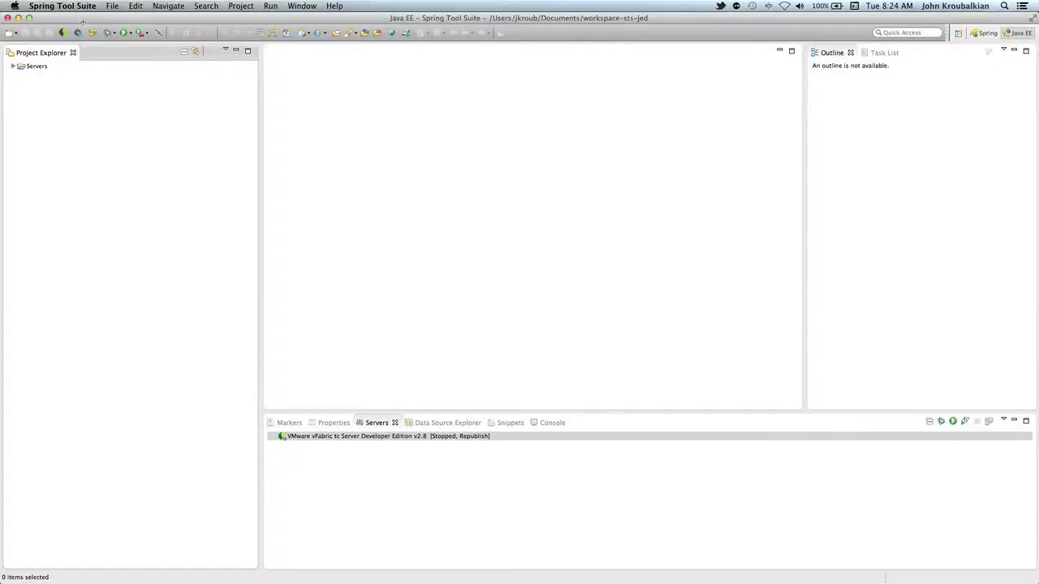
Start a new project and pick Vaadin 7 Project from the list filtered by 'vaadin'.
left_click(112, 6)
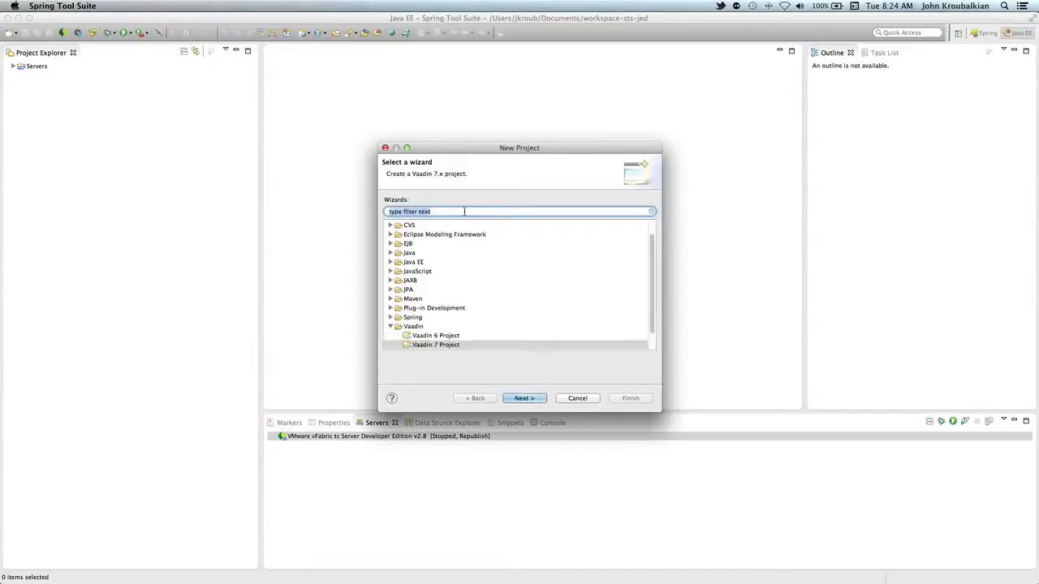
type("vaadin")
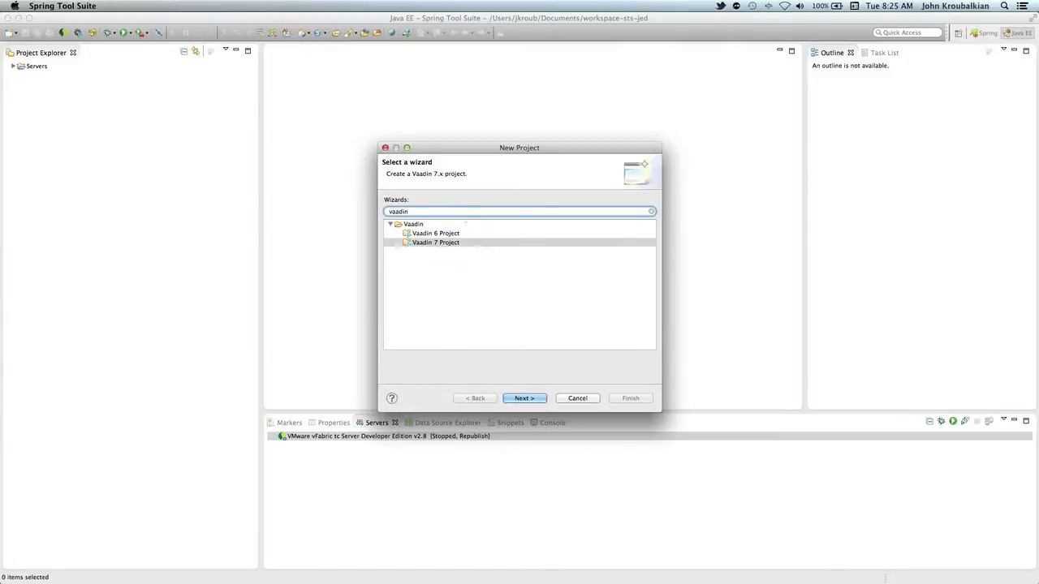
left_click(435, 243)
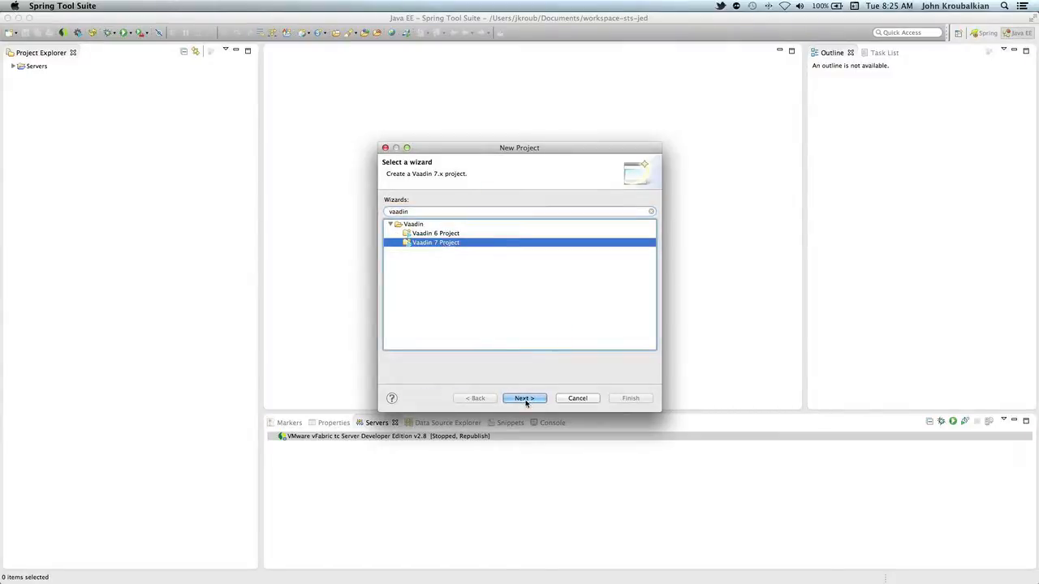
Name the project vaadin-gettingstarted on the project settings page.
left_click(523, 398)
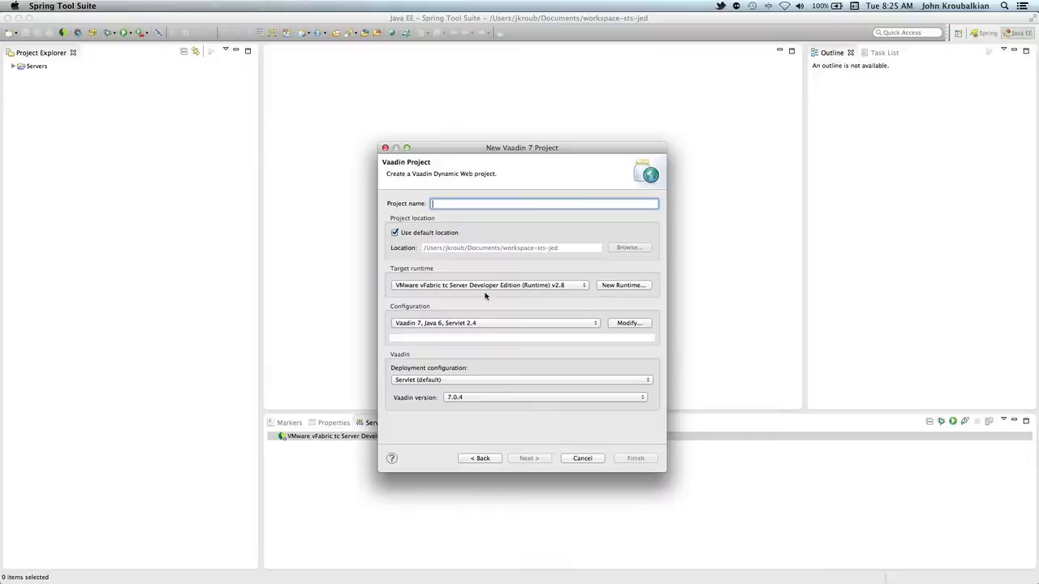
type("v")
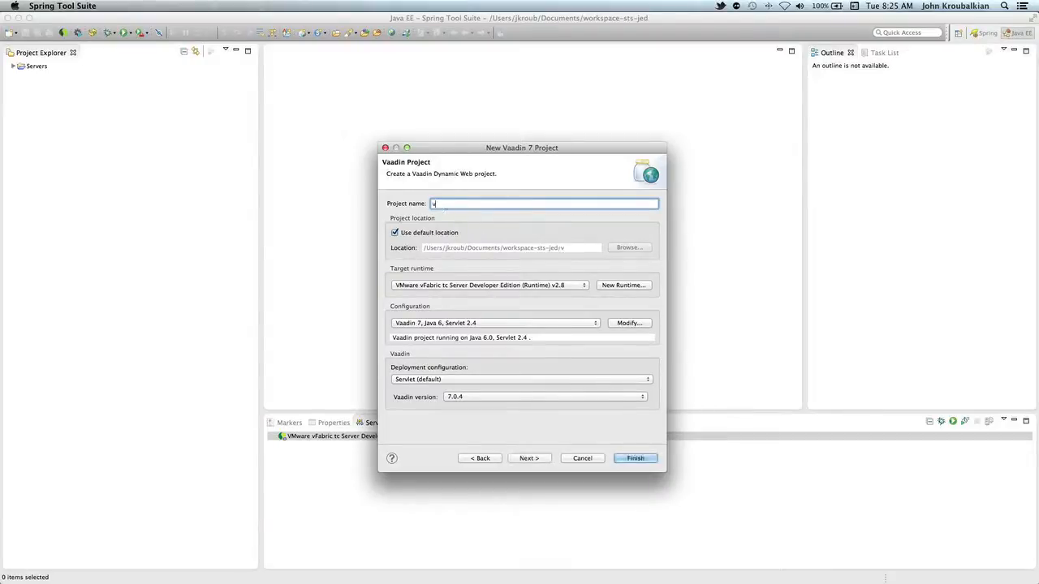
type("aadin-gettings")
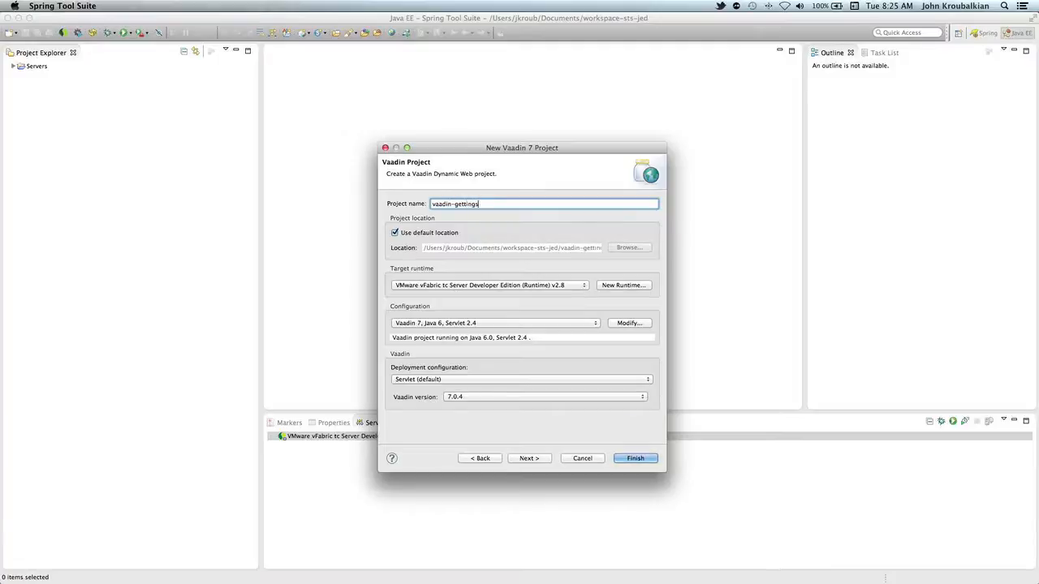
type("tarted")
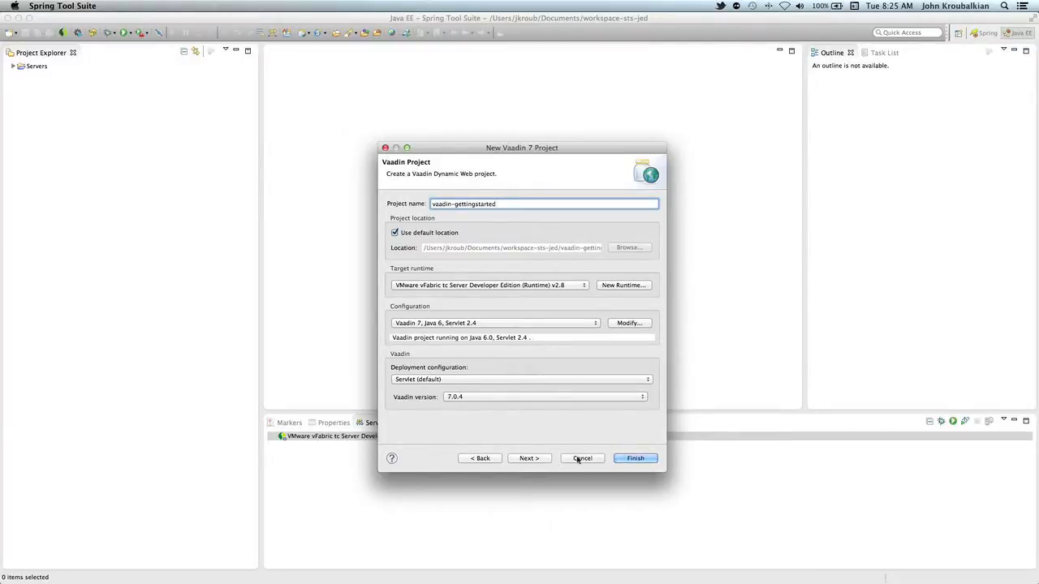
Accept the remaining wizard pages, finish creating the project and dismiss the dependencies notice.
left_click(530, 458)
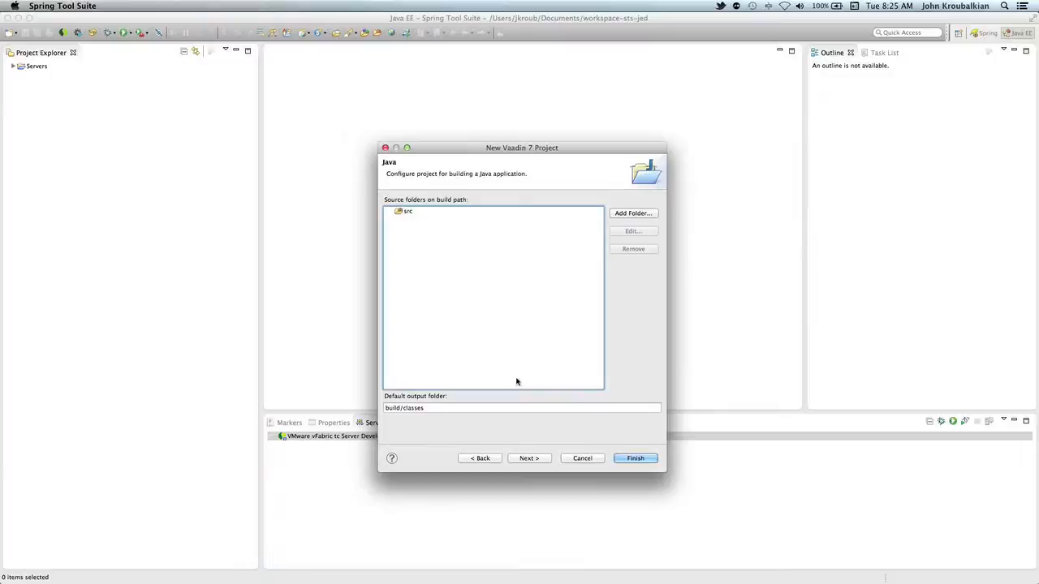
left_click(529, 458)
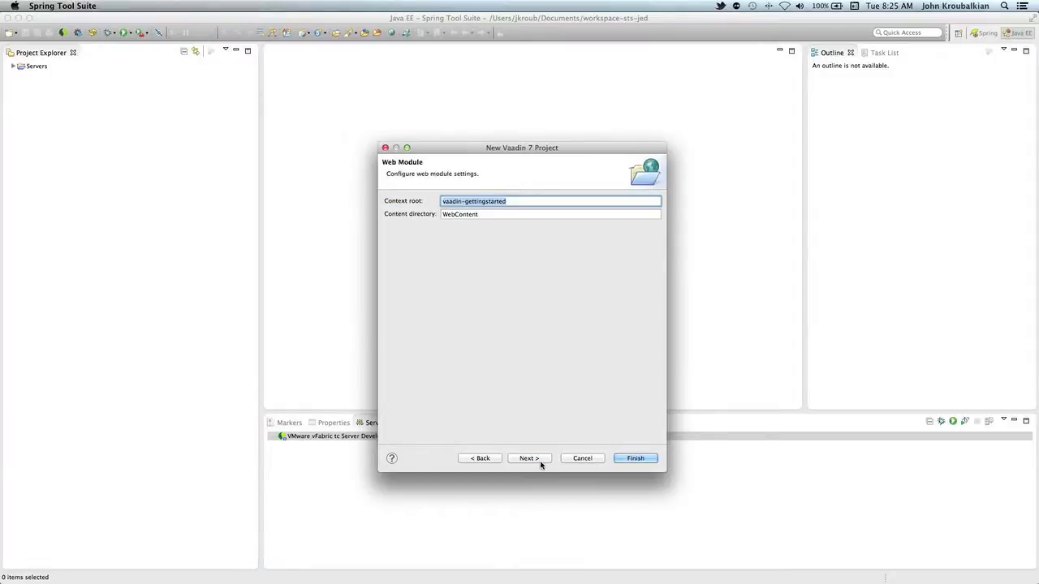
left_click(478, 201)
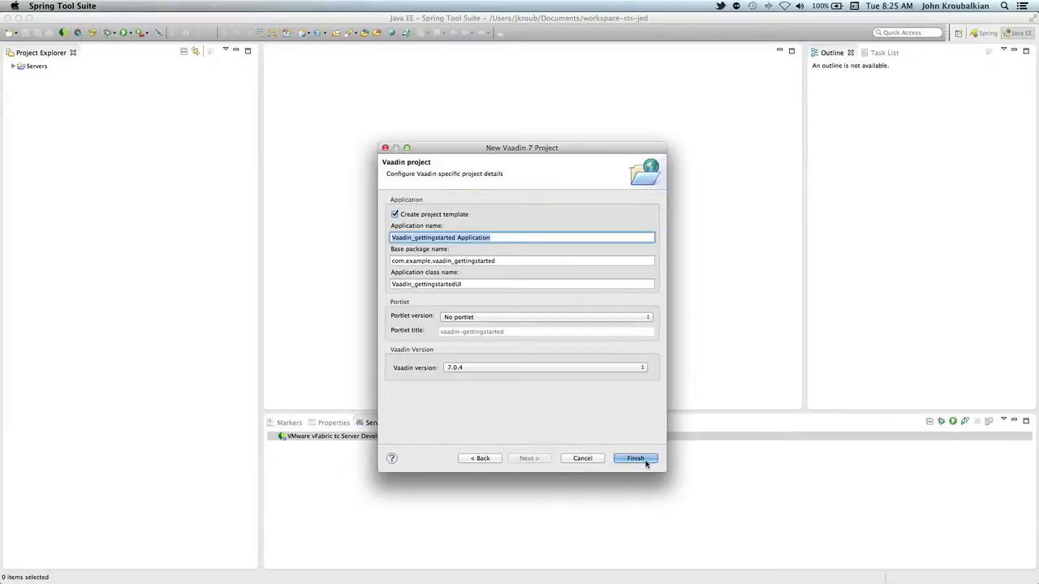
left_click(635, 458)
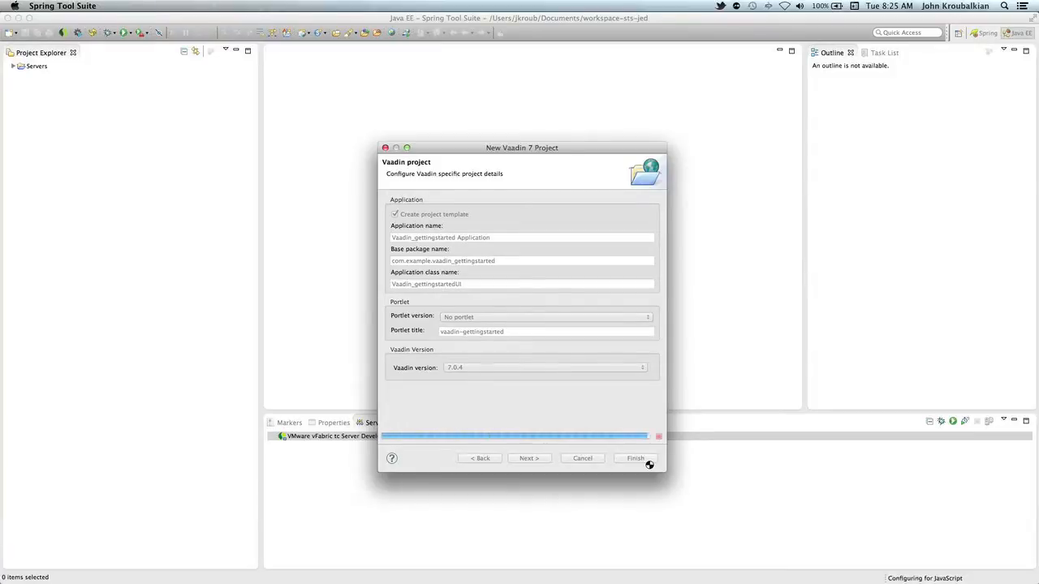
left_click(634, 458)
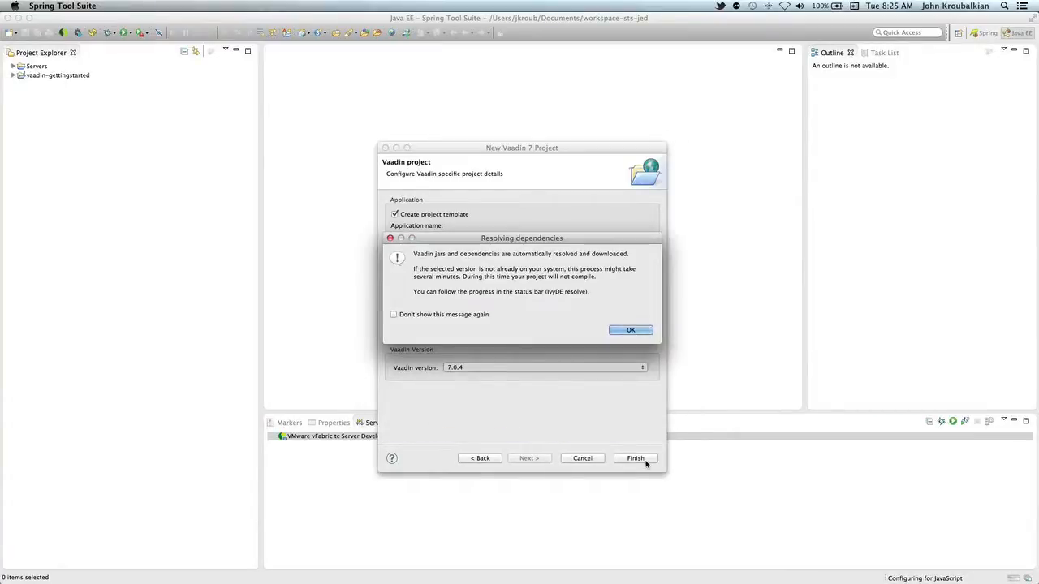
left_click(630, 329)
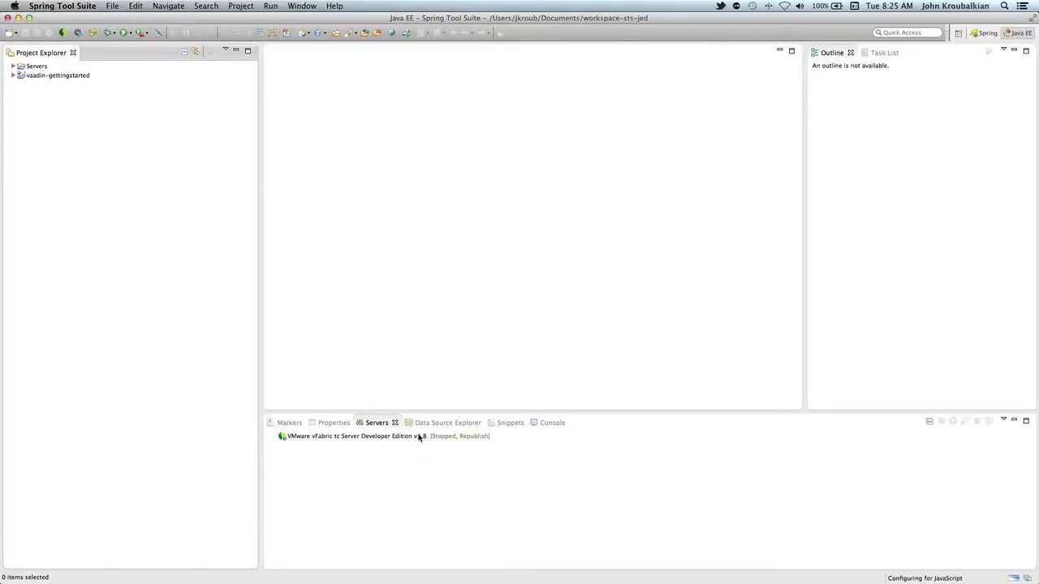
Add vaadin-gettingstarted to the tc Server's deployed resources via Add and Remove.
left_click(386, 435)
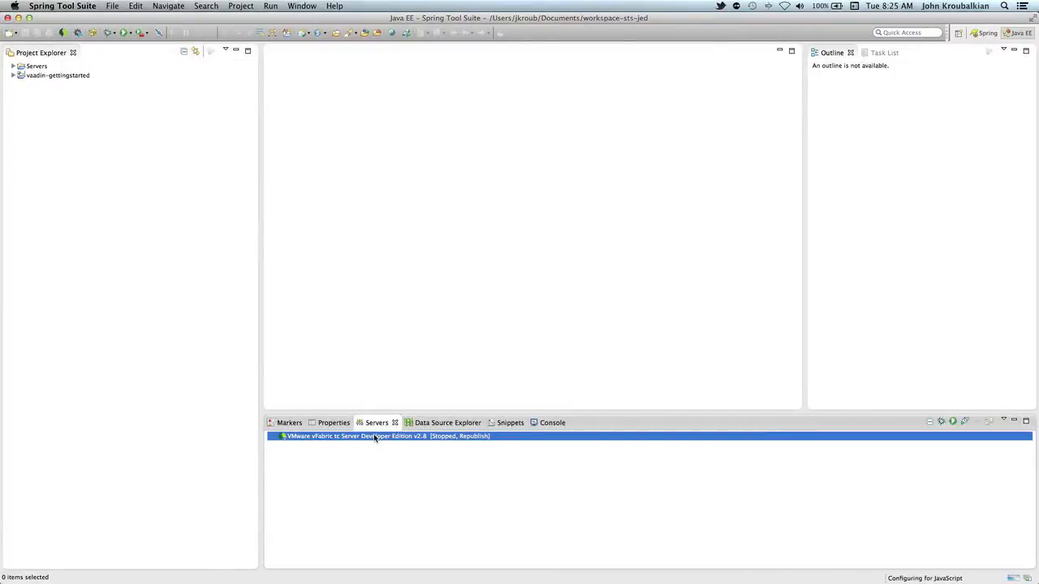
right_click(387, 435)
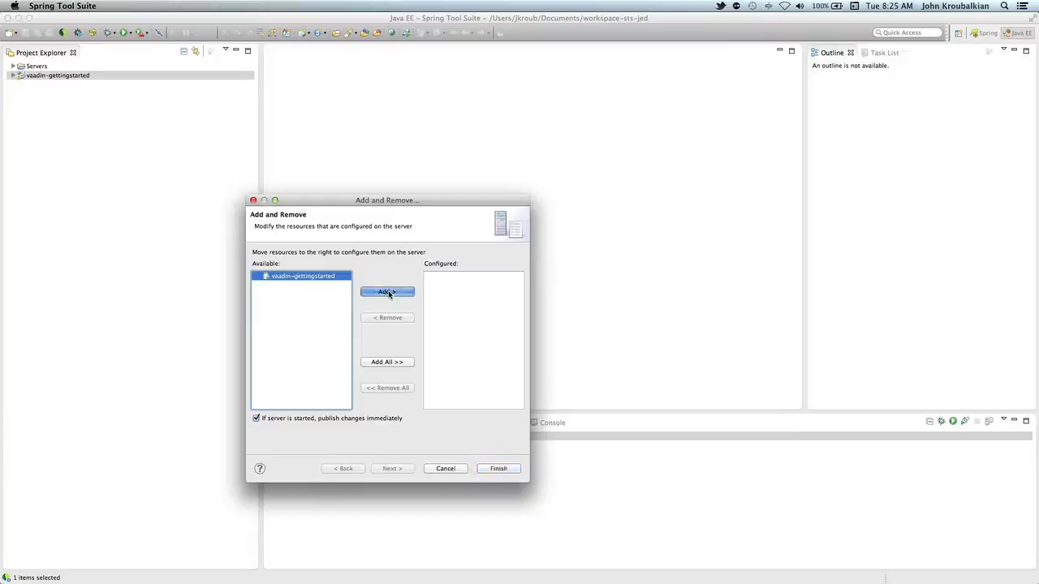
left_click(499, 467)
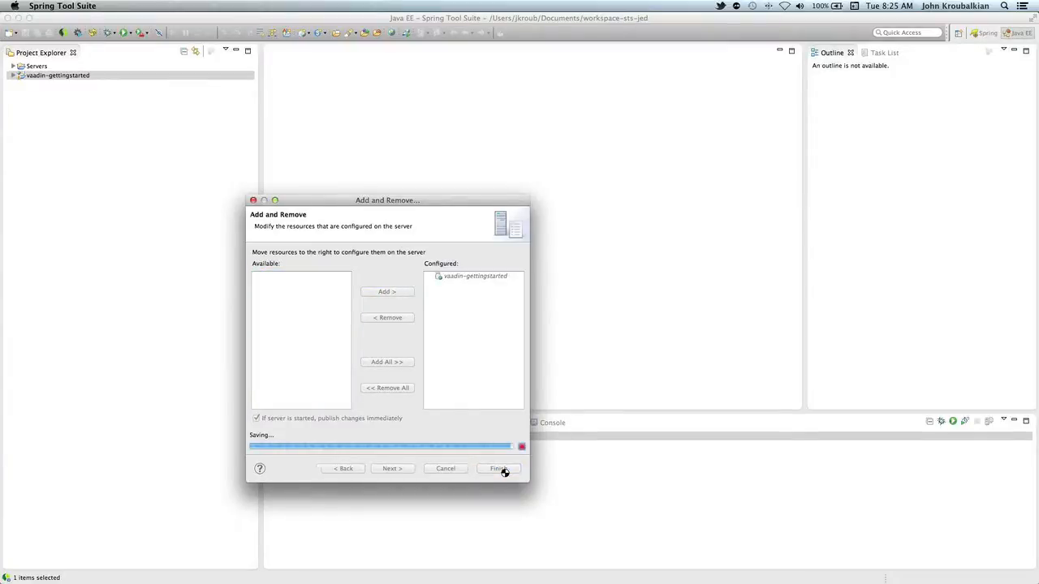
left_click(498, 467)
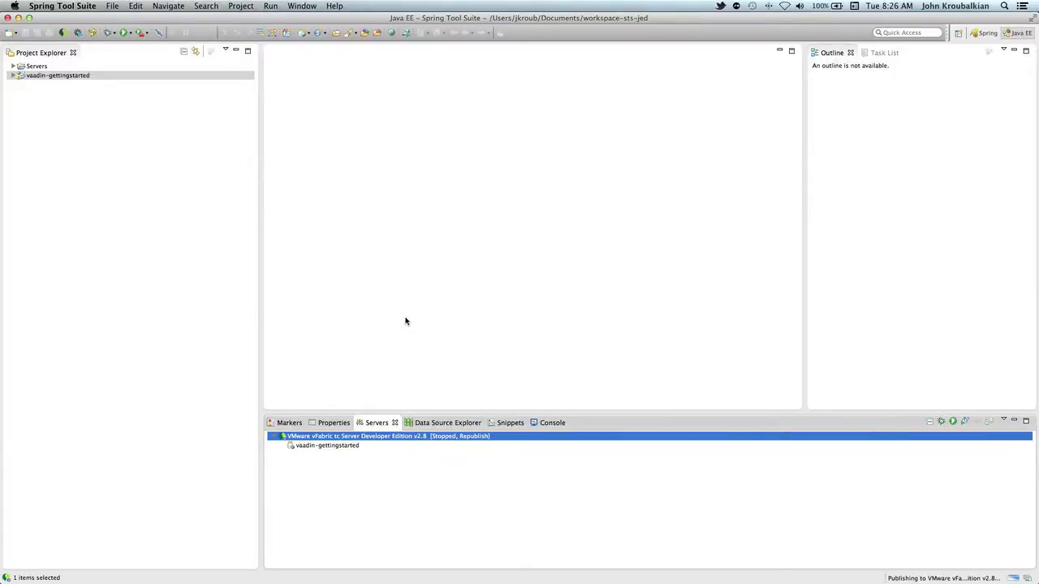
mouse_move(405, 325)
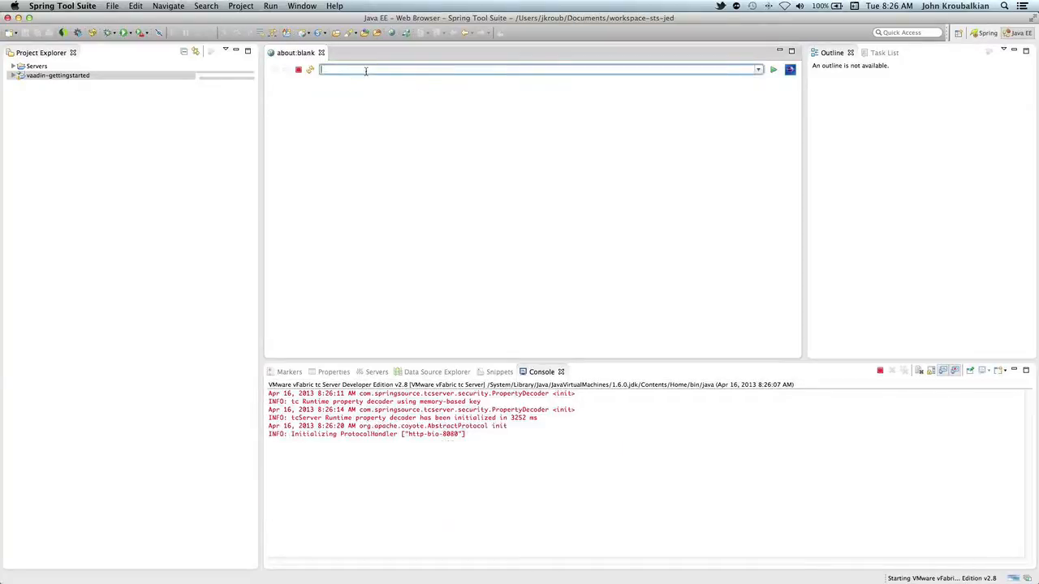
type("http://localhost:8080/")
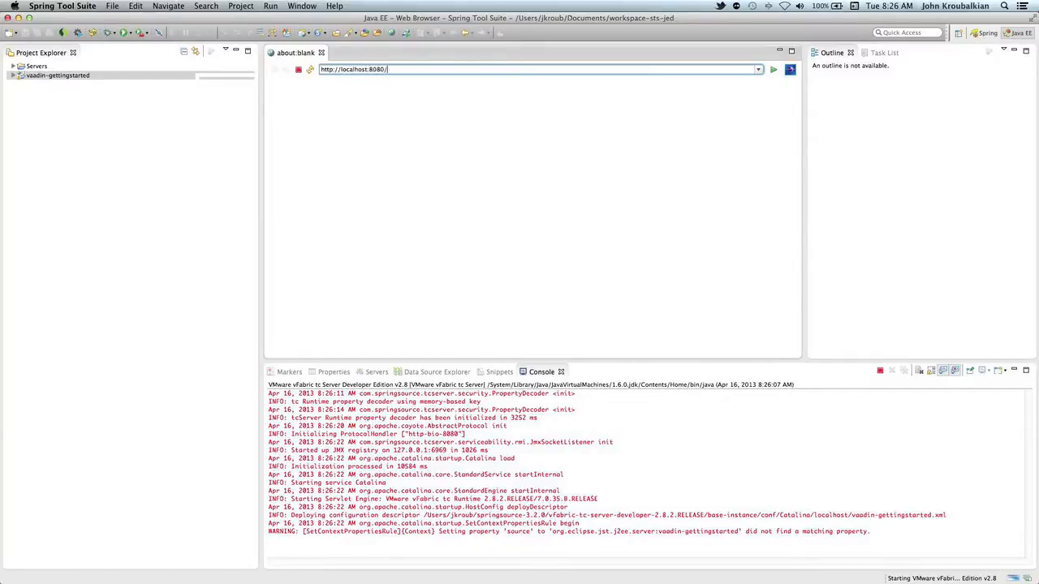
type("vaadin-gettingstarted")
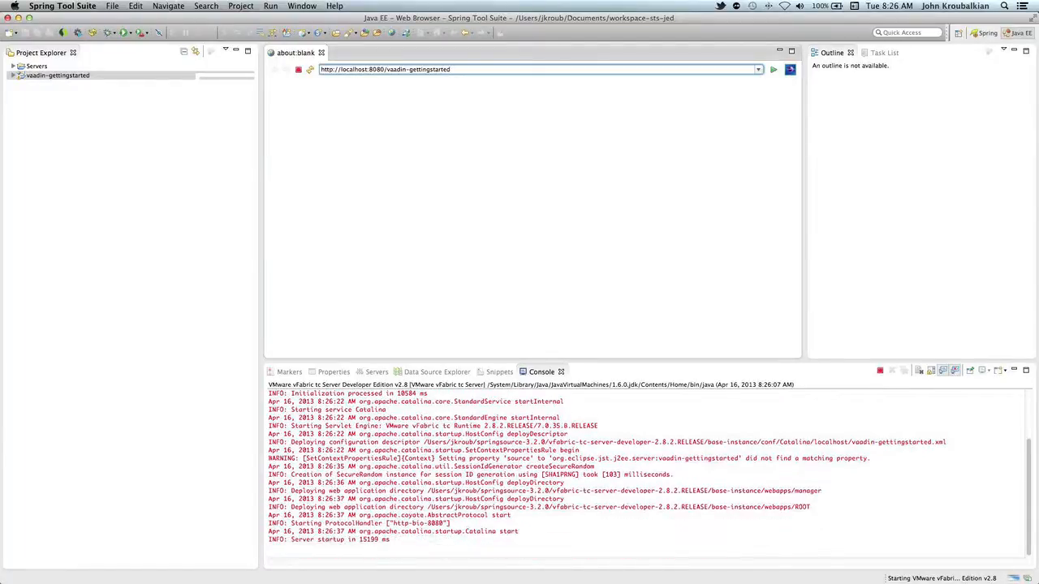
left_click(376, 372)
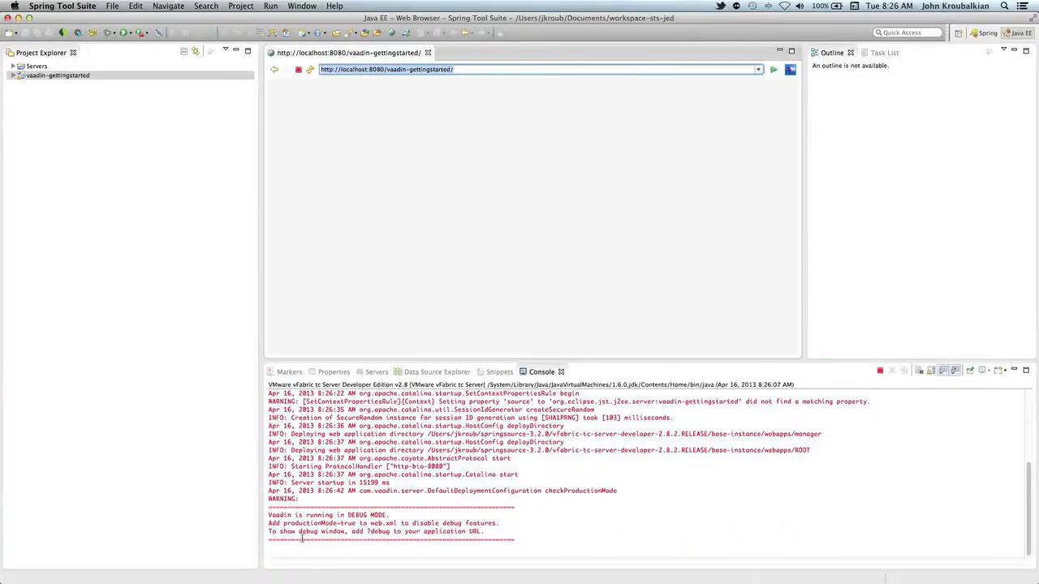
Press the page's Click Me button repeatedly to add 'Thank you for clicking' lines.
left_click(773, 68)
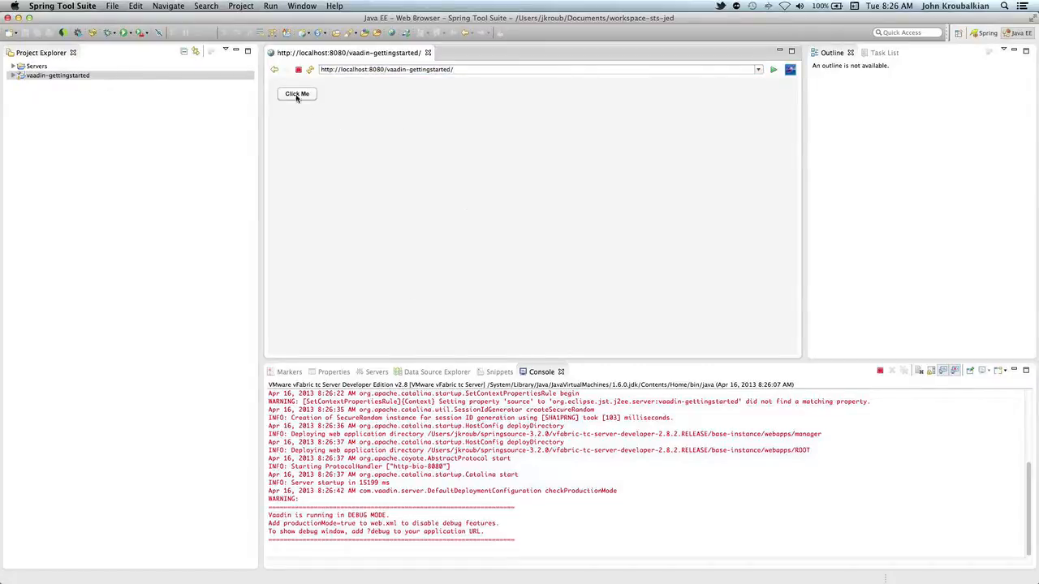
left_click(297, 94)
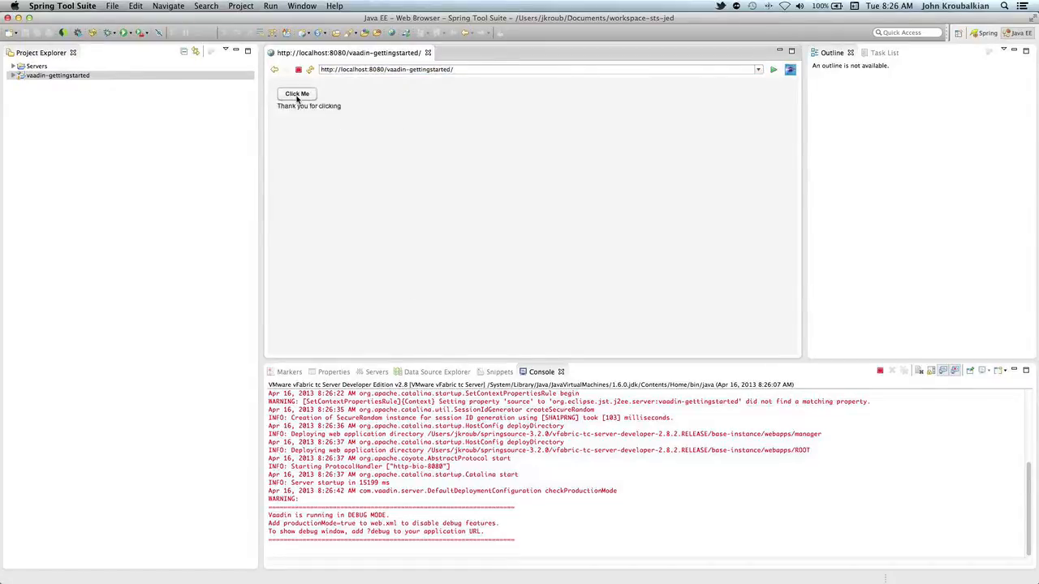
left_click(296, 92)
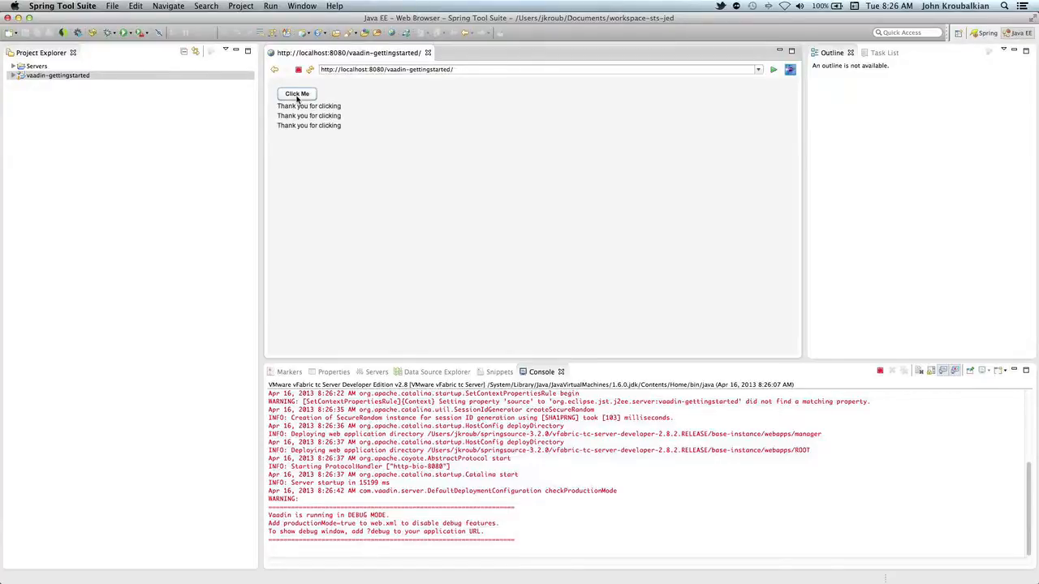
mouse_move(364, 149)
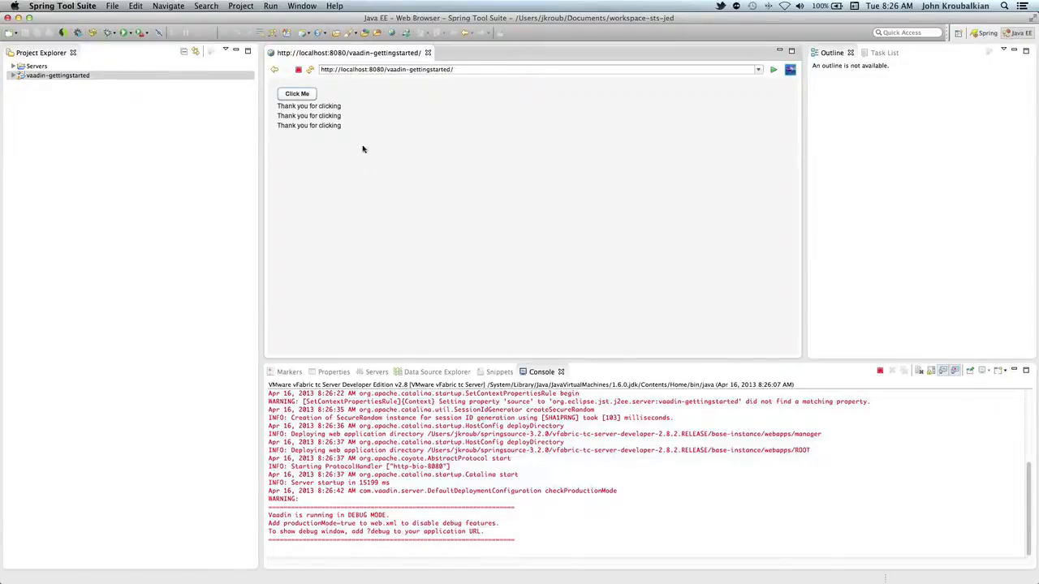